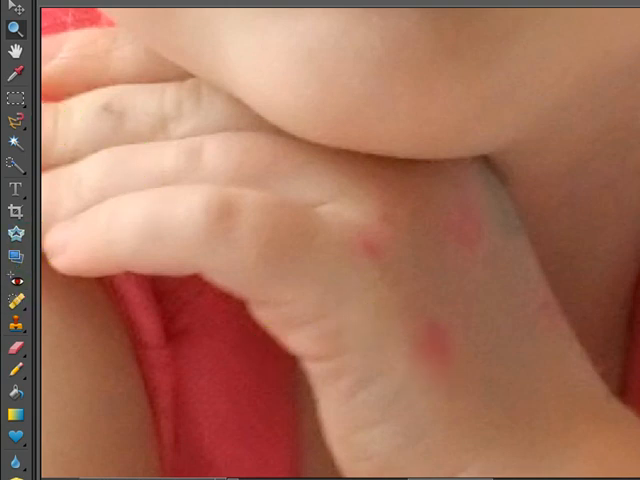
mouse_move(17, 299)
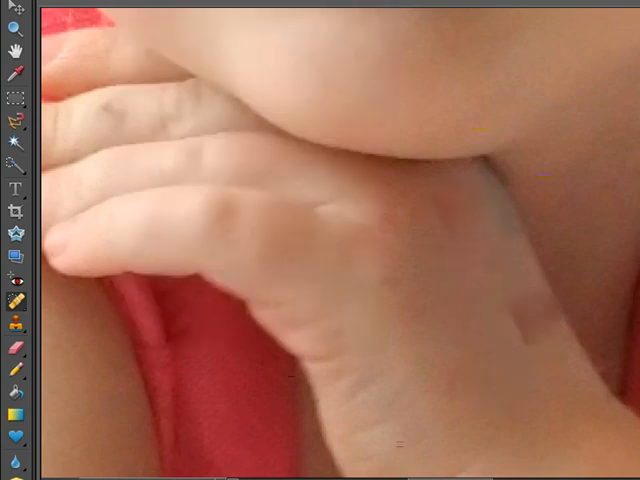
Heal the remaining red spots on the back of the girl's hand with the Spot Healing Brush.
left_click(498, 287)
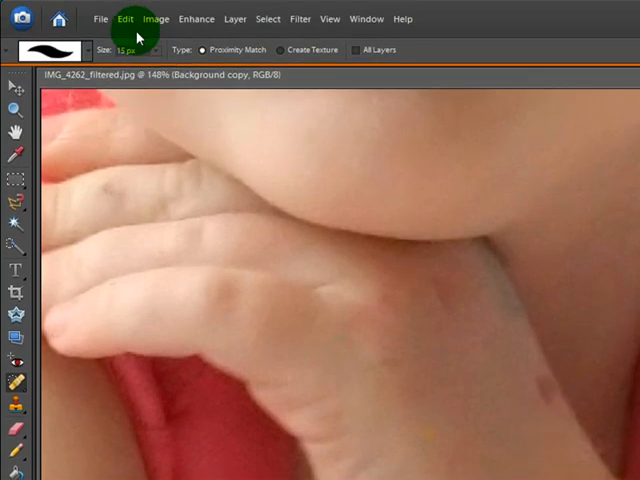
left_click(124, 18)
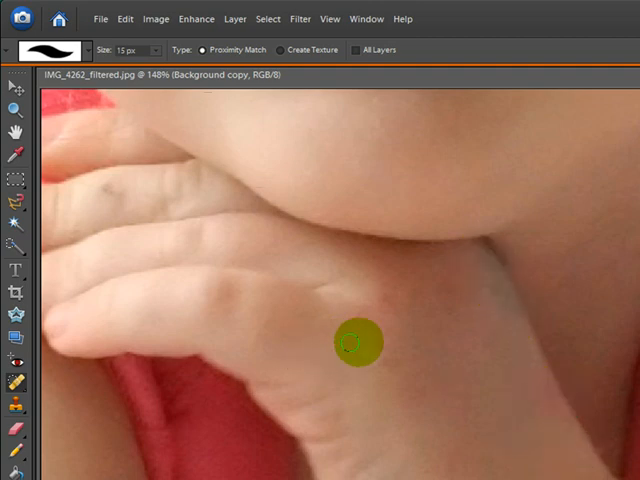
left_click(330, 18)
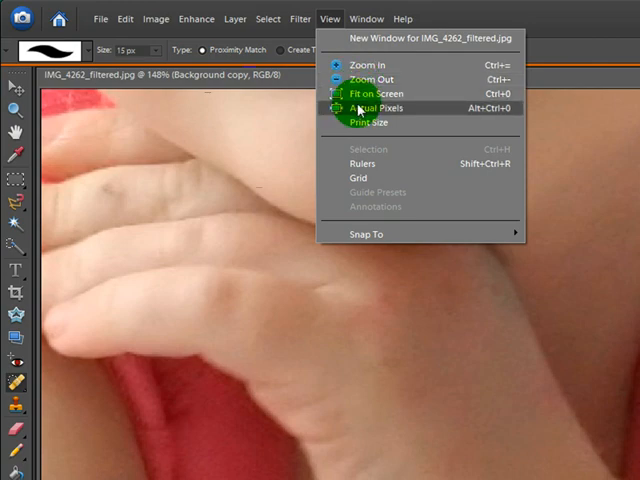
Zoom out with Fit on Screen to show the whole portrait.
left_click(375, 93)
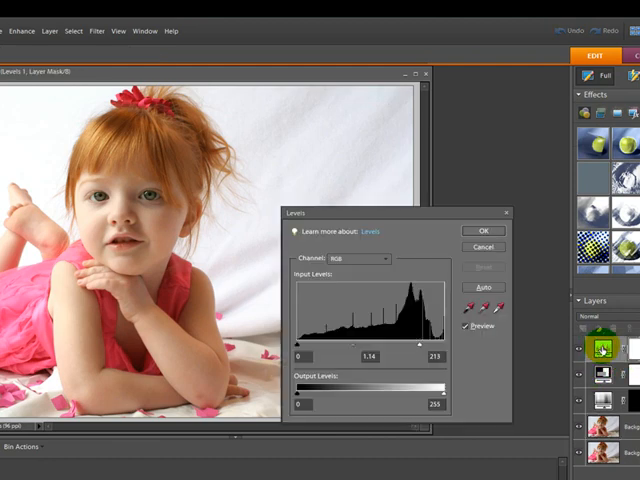
Set Levels white input to 224, raise the black level, and lift midtones.
left_click_drag(420, 347, 430, 347)
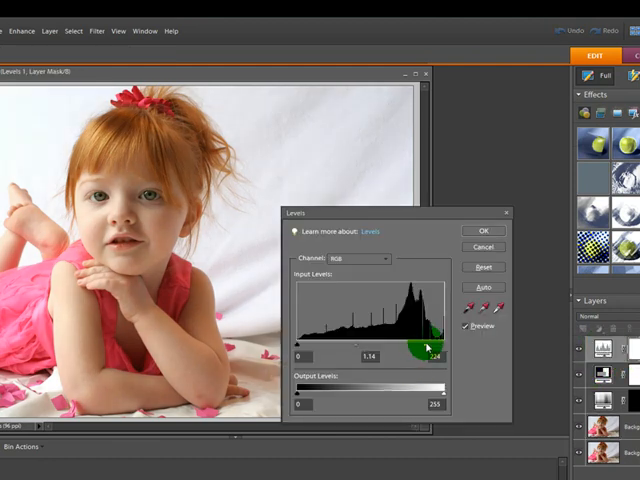
left_click_drag(297, 356, 302, 343)
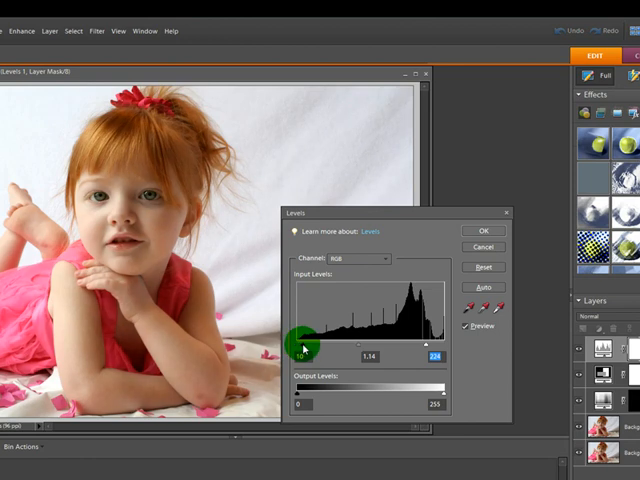
left_click_drag(304, 355, 368, 355)
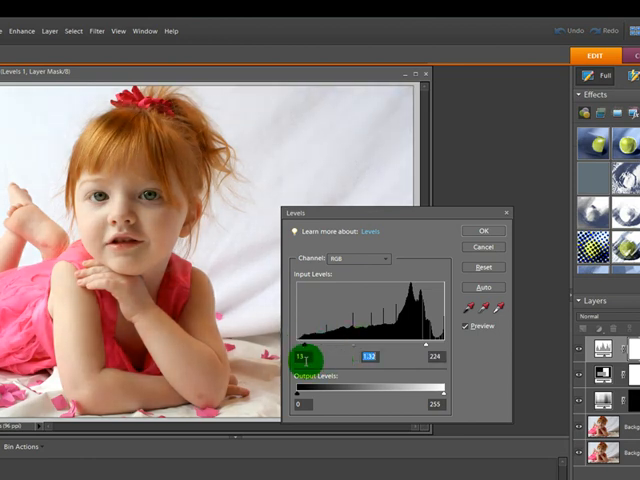
left_click_drag(305, 355, 420, 330)
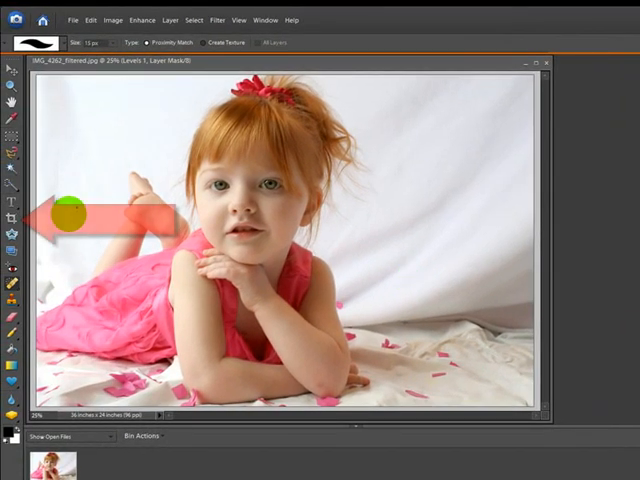
Choose the Crop tool with the 8 x 10 in aspect ratio preset.
left_click(9, 222)
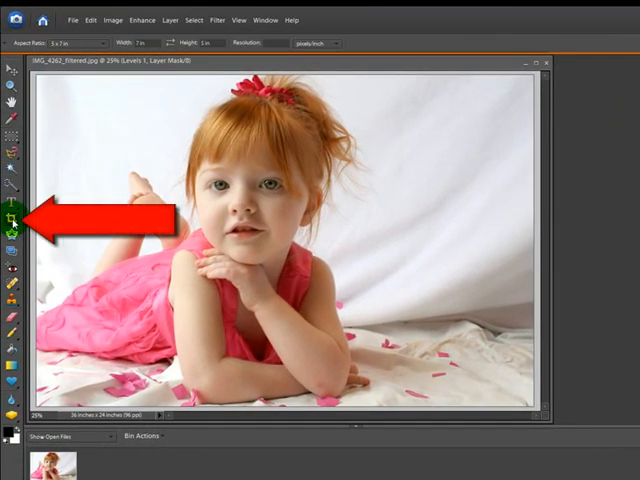
left_click(70, 42)
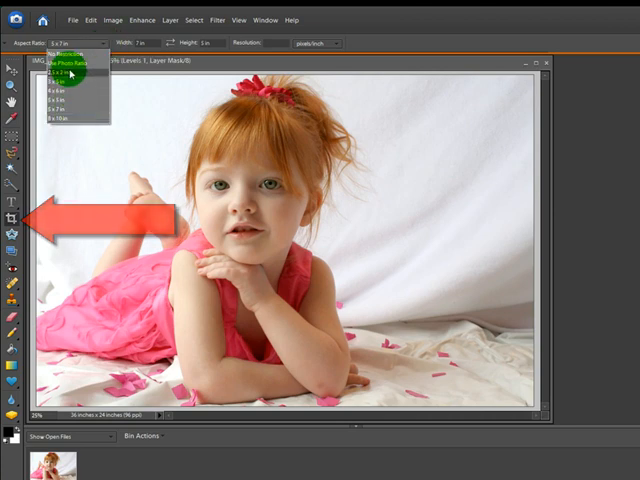
left_click(75, 100)
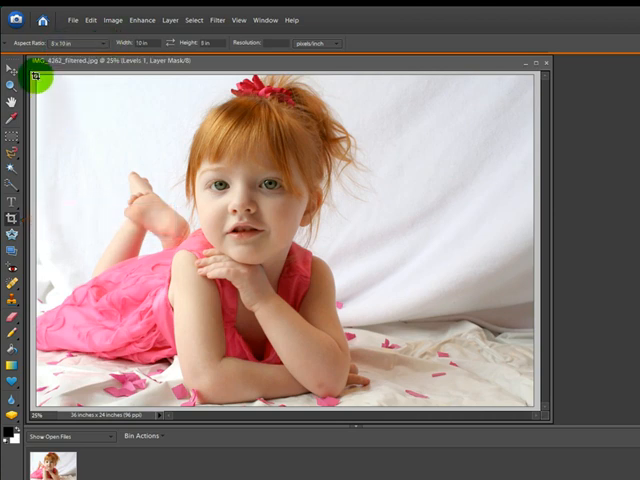